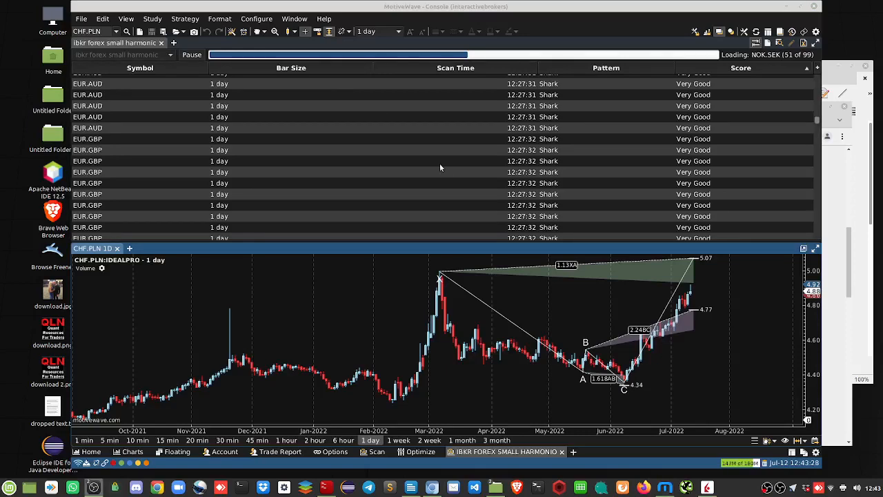
pyautogui.moveTo(509, 291)
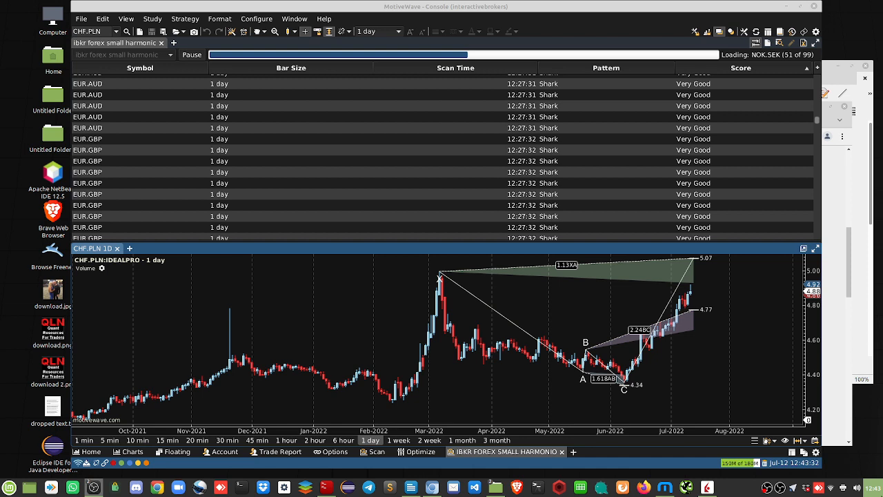
pyautogui.moveTo(793, 462)
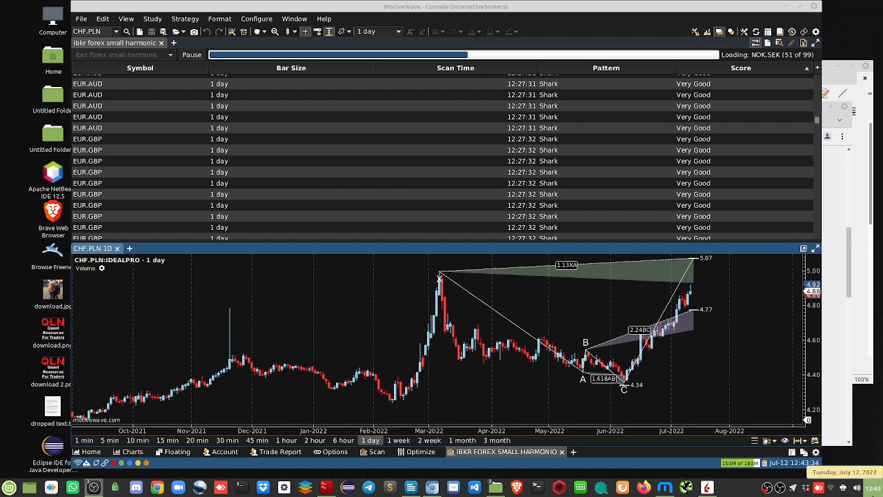
pyautogui.moveTo(389, 487)
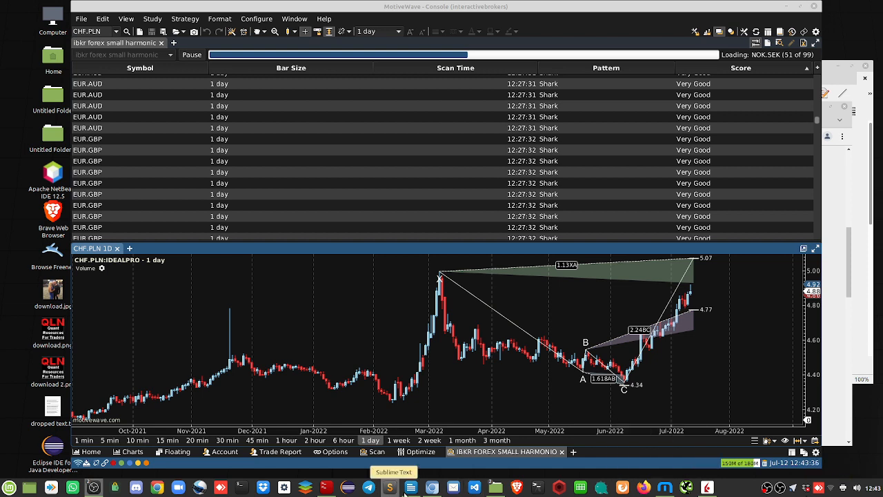
pyautogui.moveTo(431, 487)
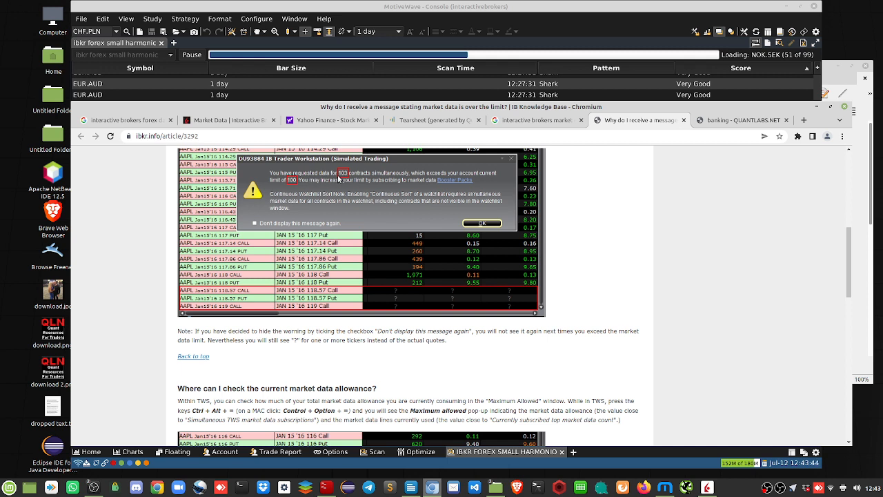
pyautogui.moveTo(367, 199)
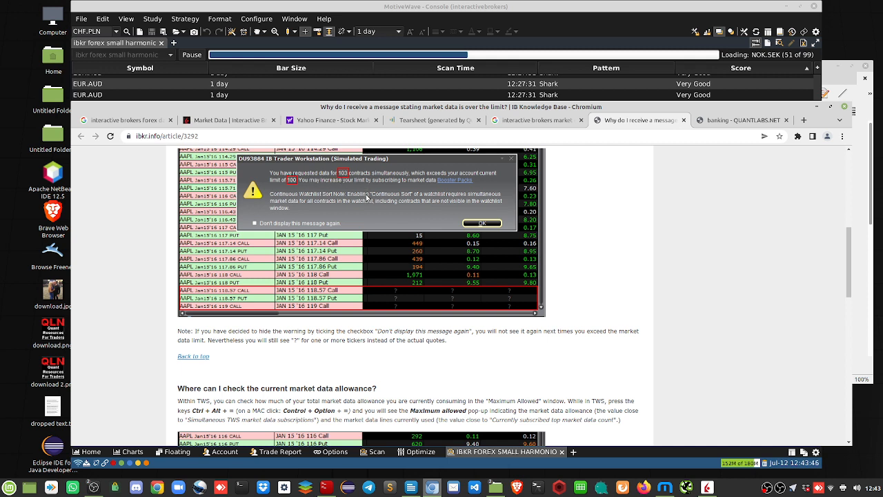
pyautogui.moveTo(464, 178)
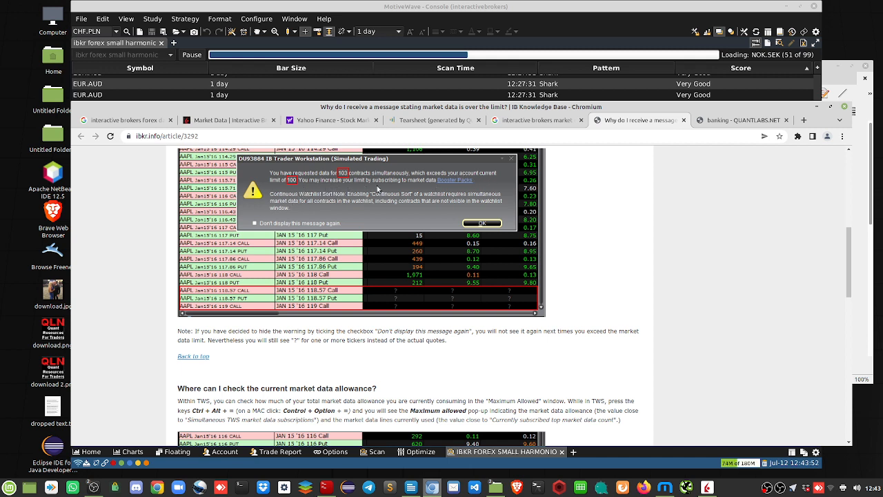
pyautogui.moveTo(471, 189)
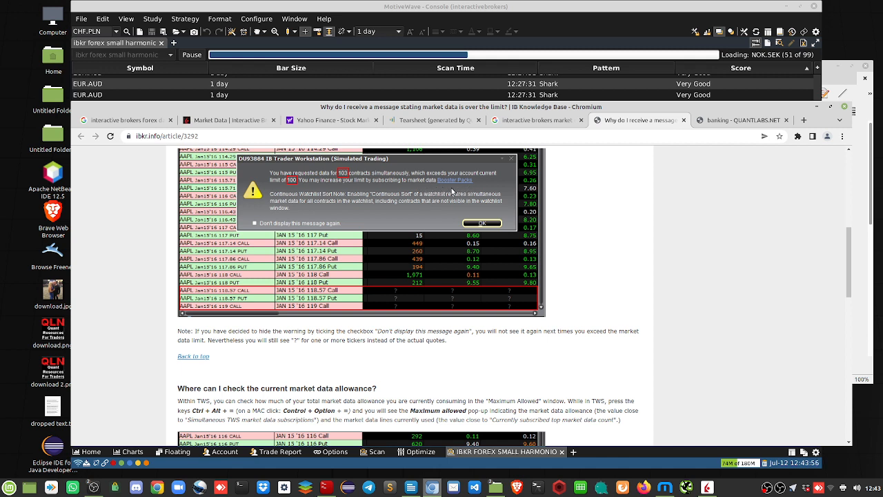
pyautogui.moveTo(564, 50)
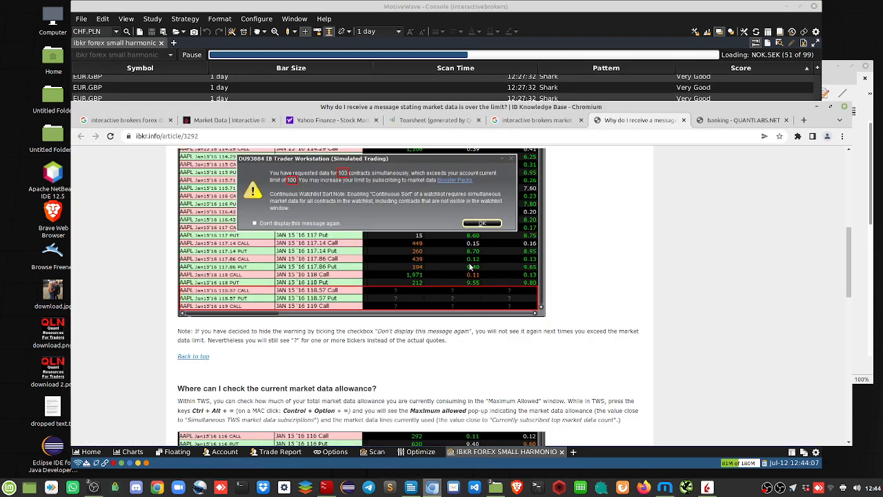
pyautogui.moveTo(454, 184)
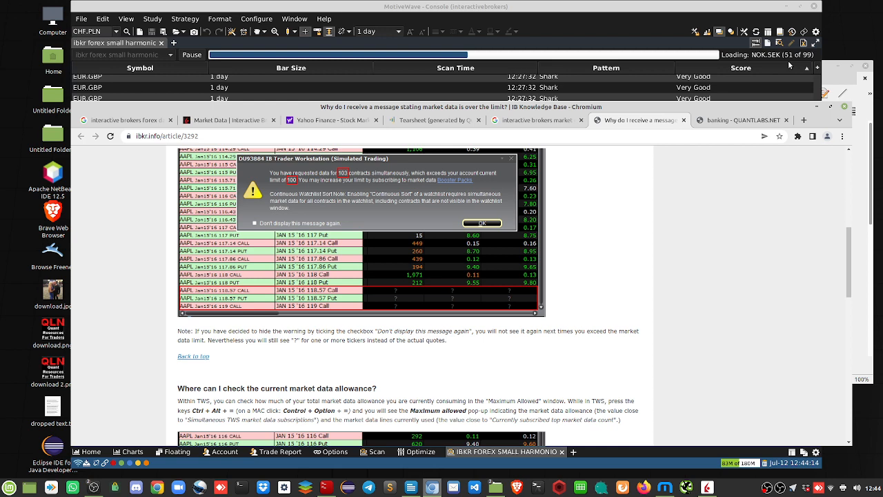
pyautogui.moveTo(470, 314)
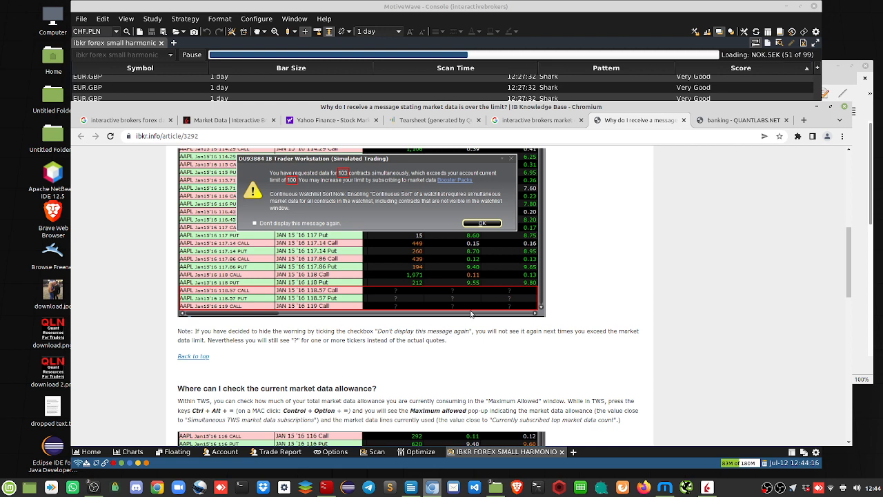
pyautogui.moveTo(439, 329)
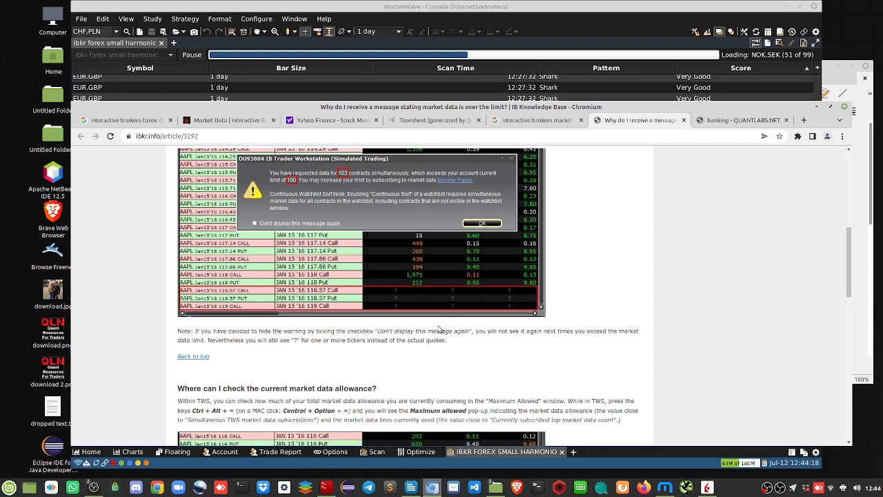
# Step: Scroll the IBKR article to the instrument-reduction tips and Quote Booster pack heading
pyautogui.scroll(-3)
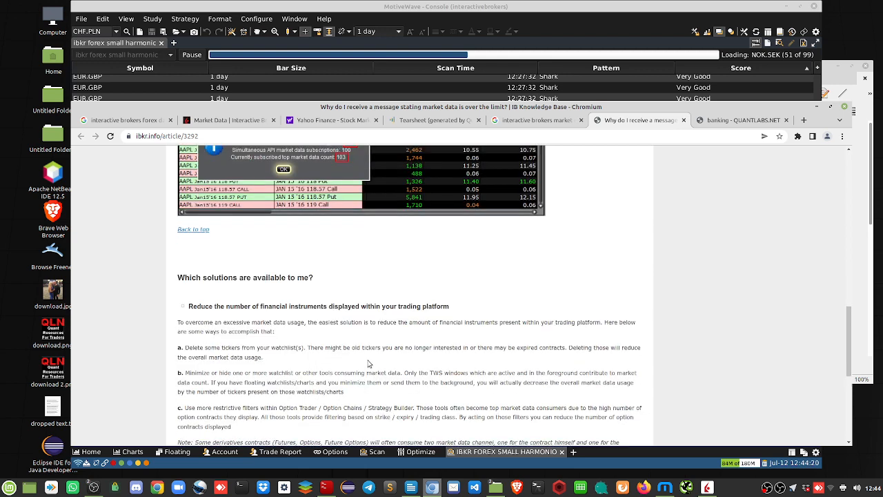
pyautogui.scroll(-3)
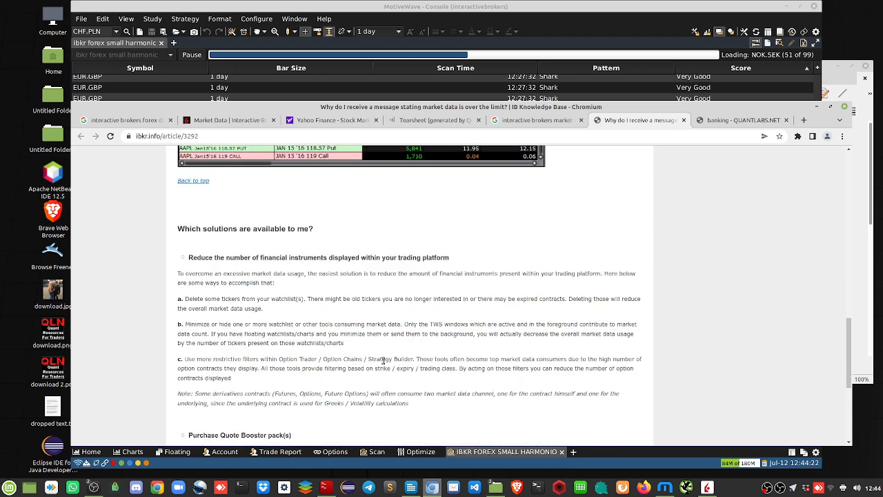
pyautogui.moveTo(611, 180)
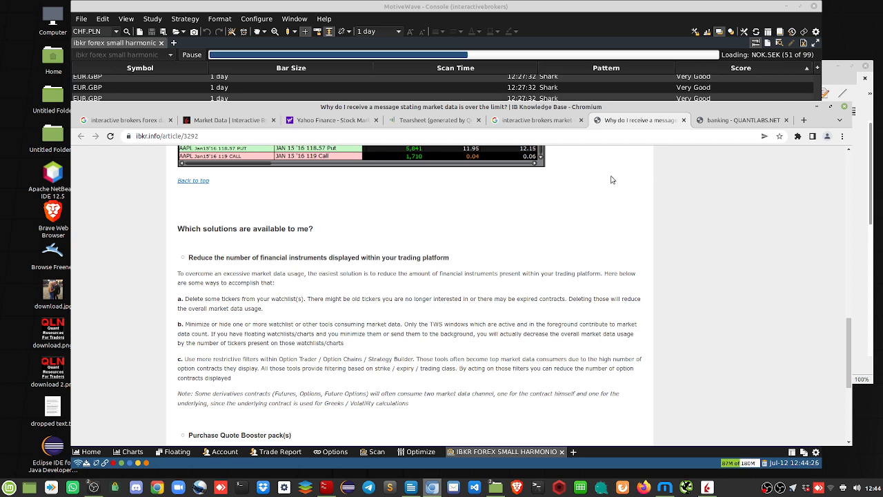
pyautogui.moveTo(464, 360)
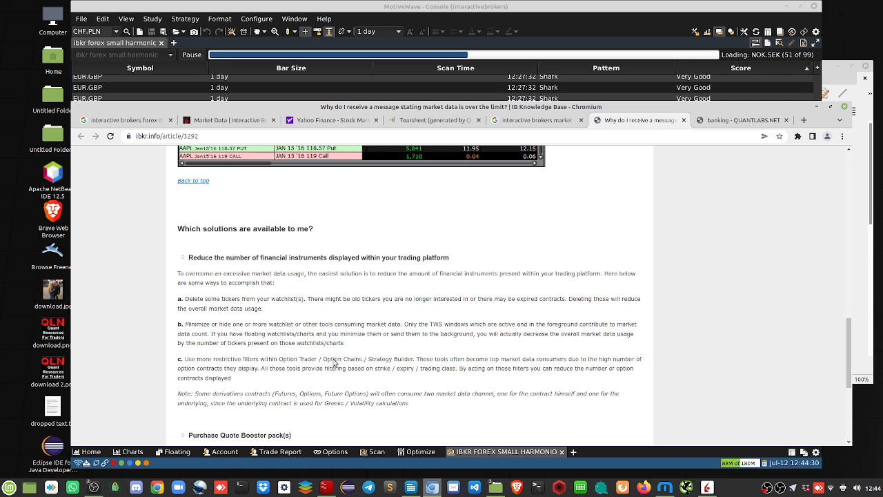
pyautogui.moveTo(240, 317)
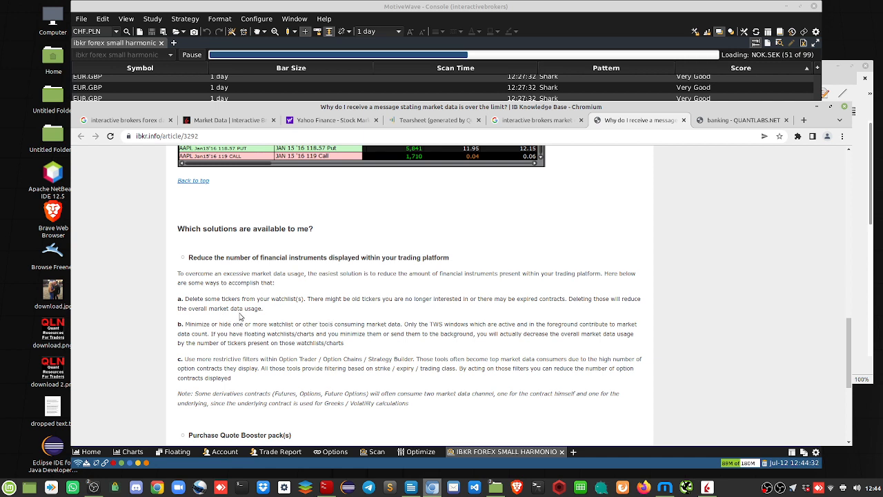
pyautogui.moveTo(275, 355)
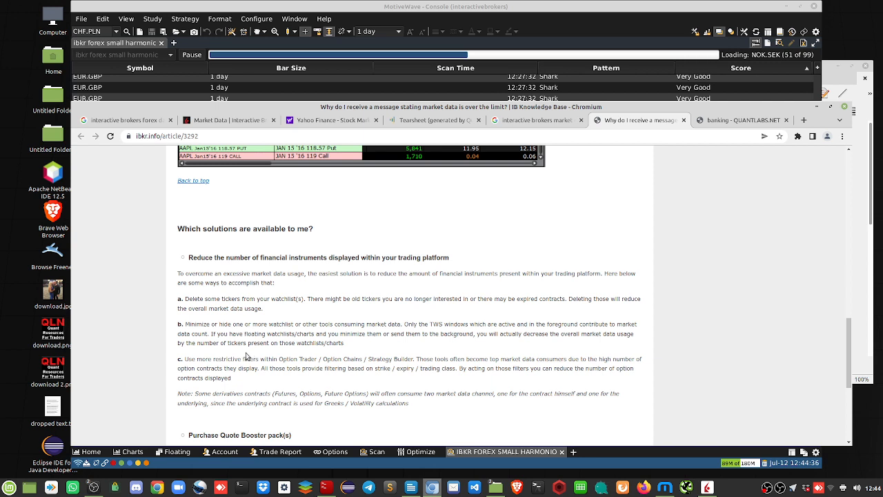
pyautogui.moveTo(628, 179)
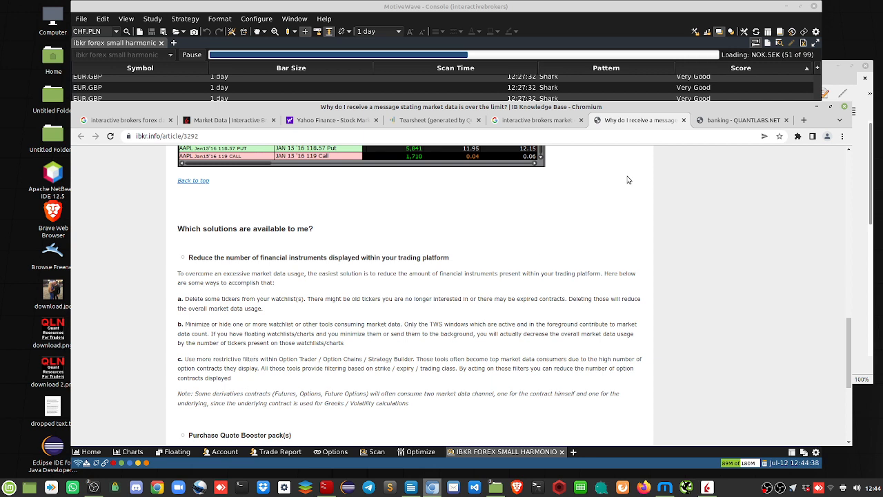
pyautogui.moveTo(777, 59)
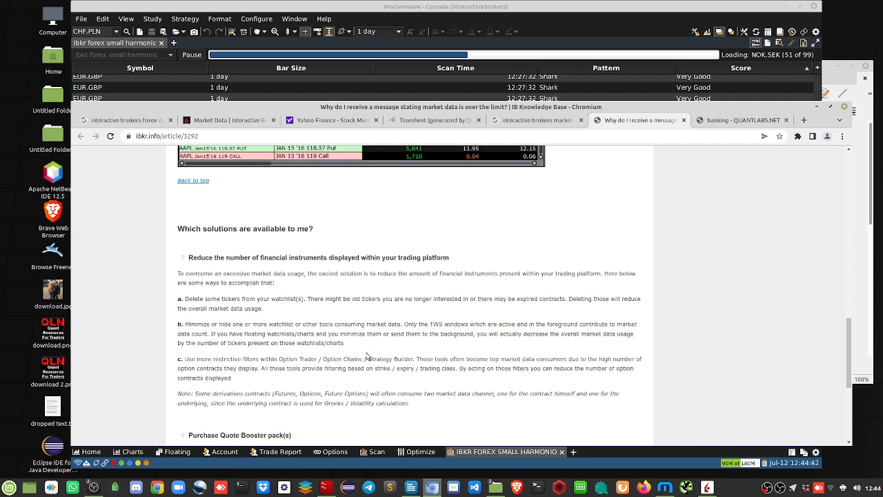
pyautogui.moveTo(271, 376)
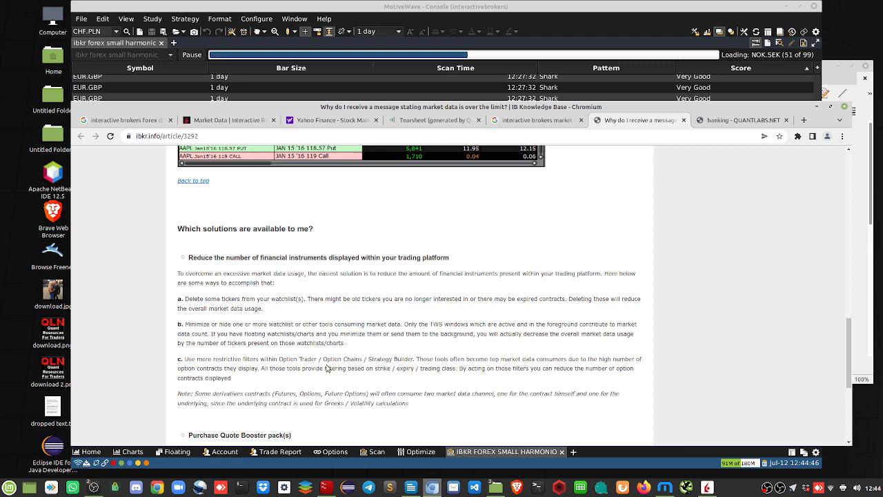
pyautogui.moveTo(448, 114)
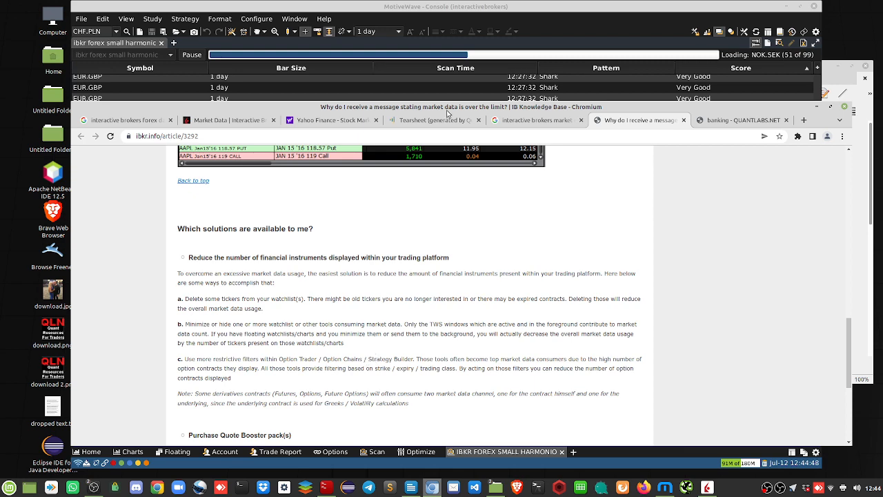
# Step: Return to the QuantStats tearsheet showing cumulative returns versus benchmark and metrics
pyautogui.click(428, 119)
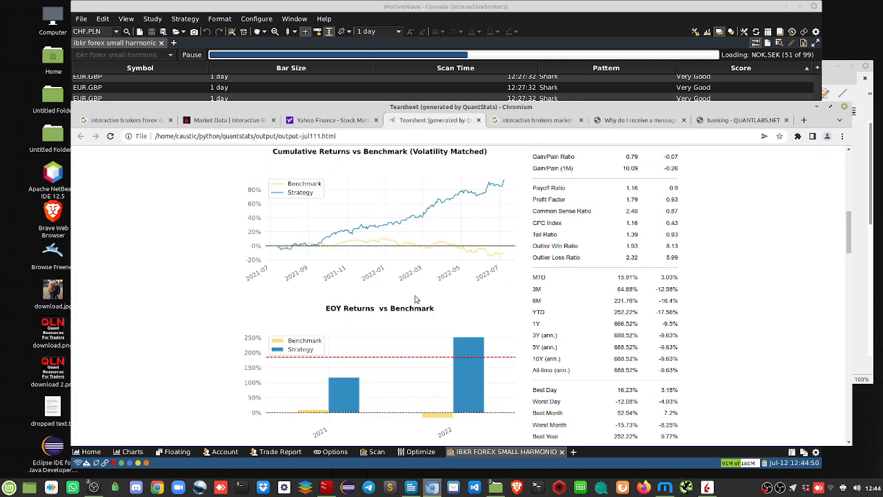
pyautogui.scroll(3)
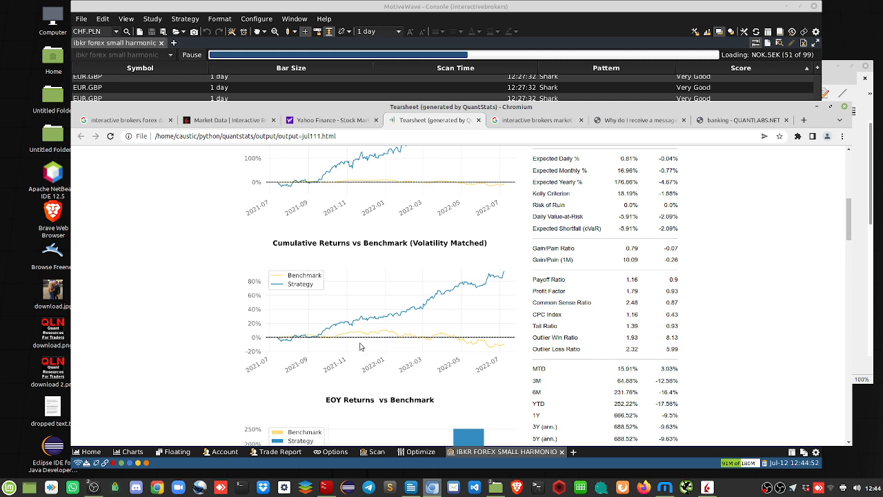
pyautogui.moveTo(502, 357)
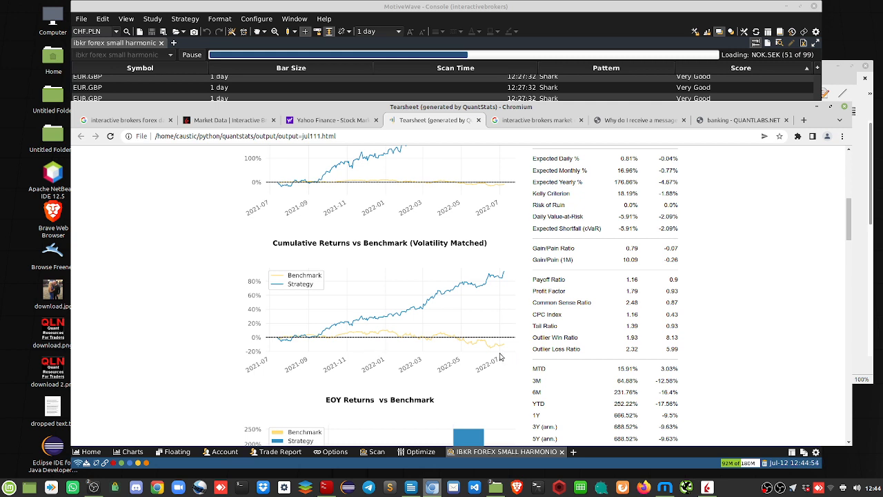
pyautogui.moveTo(427, 320)
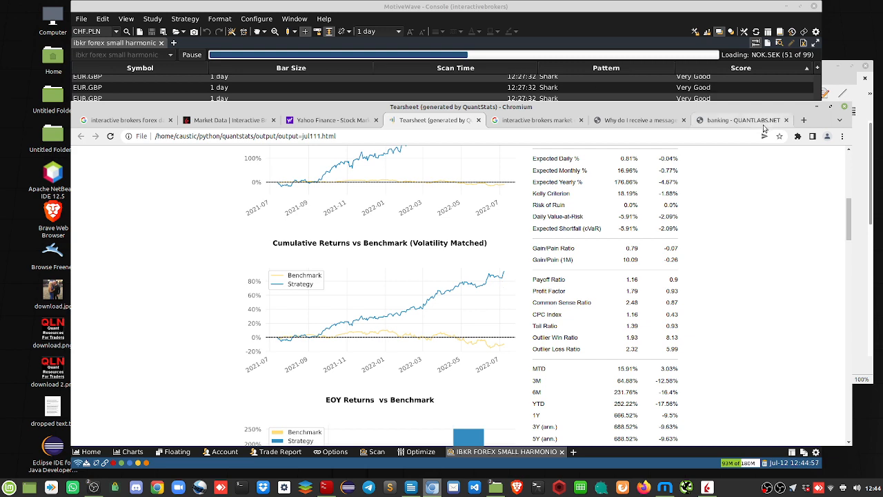
pyautogui.moveTo(744, 119)
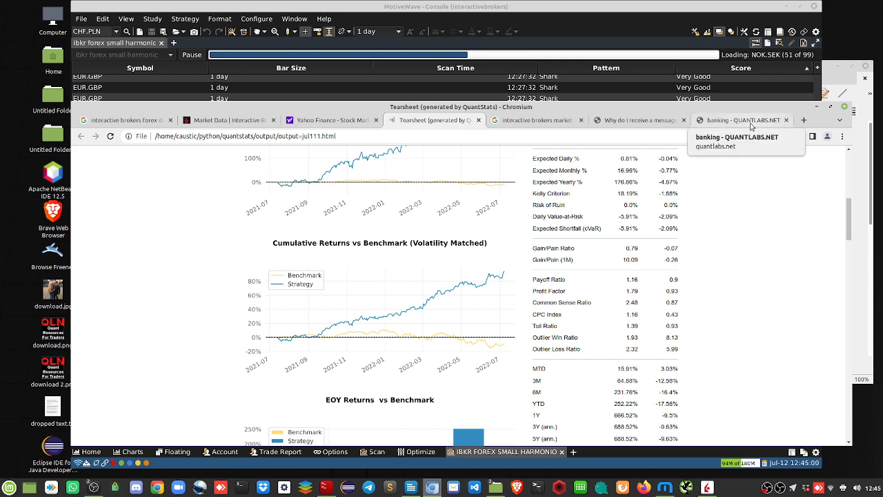
# Step: Return to the IBKR market data article and reach the Quote Booster pack section
pyautogui.click(635, 120)
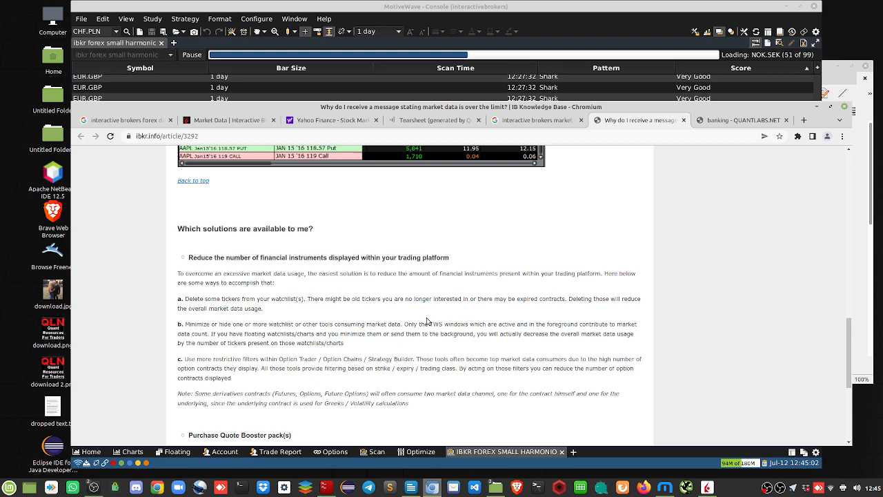
pyautogui.scroll(-3)
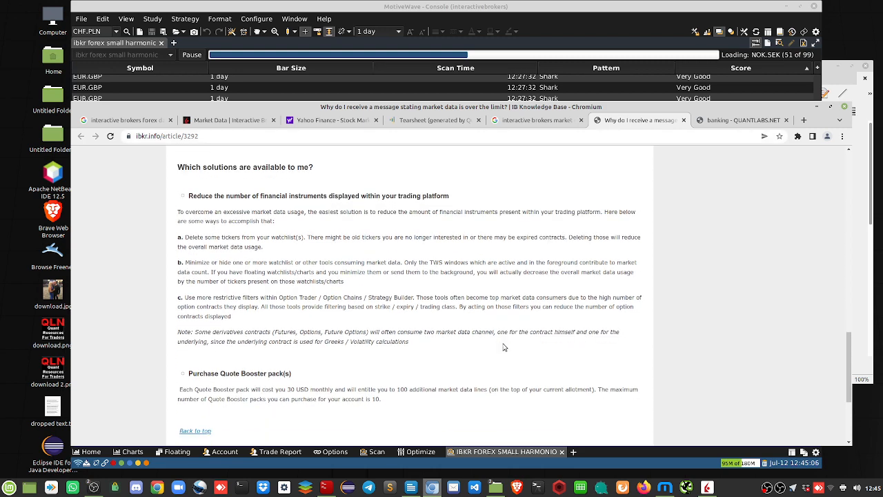
pyautogui.scroll(-3)
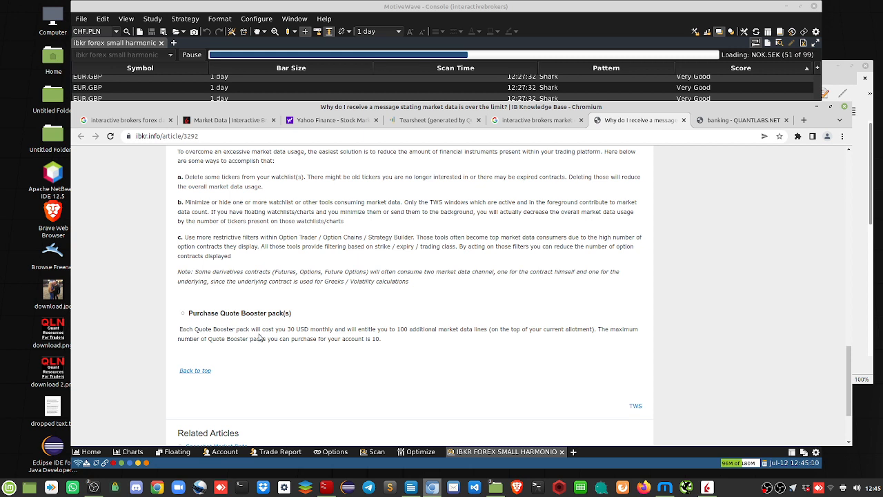
pyautogui.moveTo(302, 336)
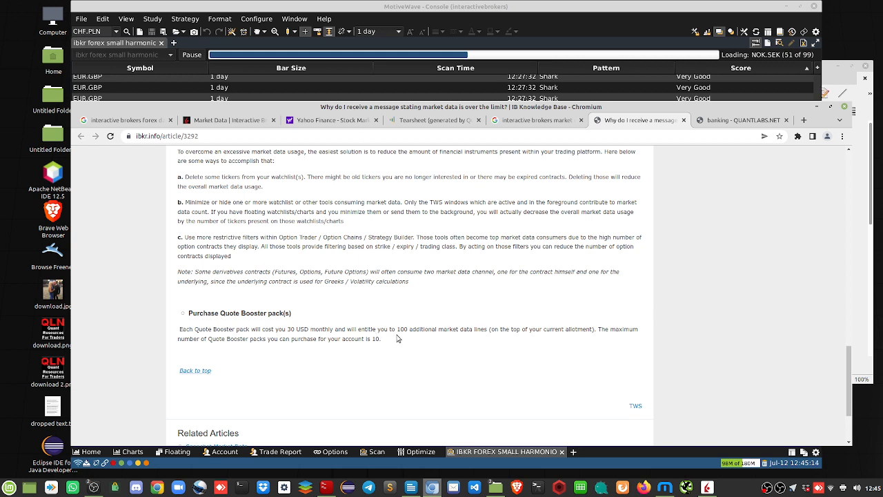
pyautogui.moveTo(178, 330); pyautogui.dragTo(458, 329)
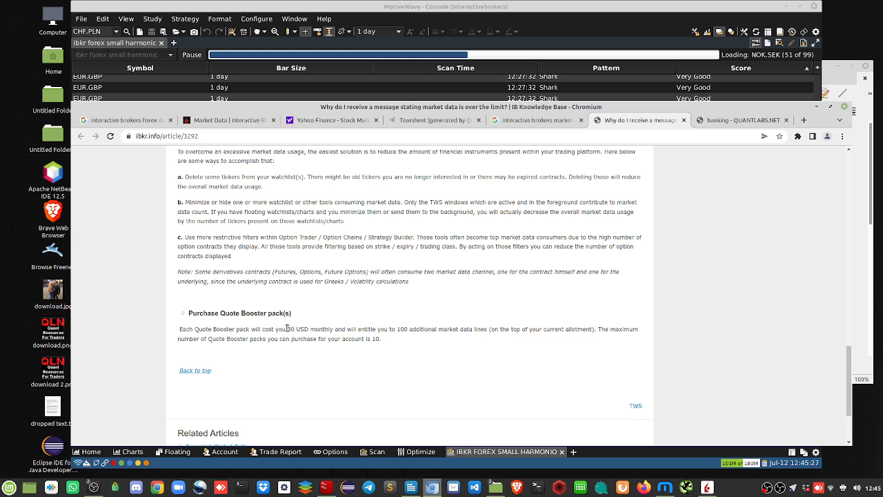
# Step: Highlight the booster pack cost and extra lines, then the 10-pack purchase limit
pyautogui.moveTo(285, 329); pyautogui.dragTo(436, 329)
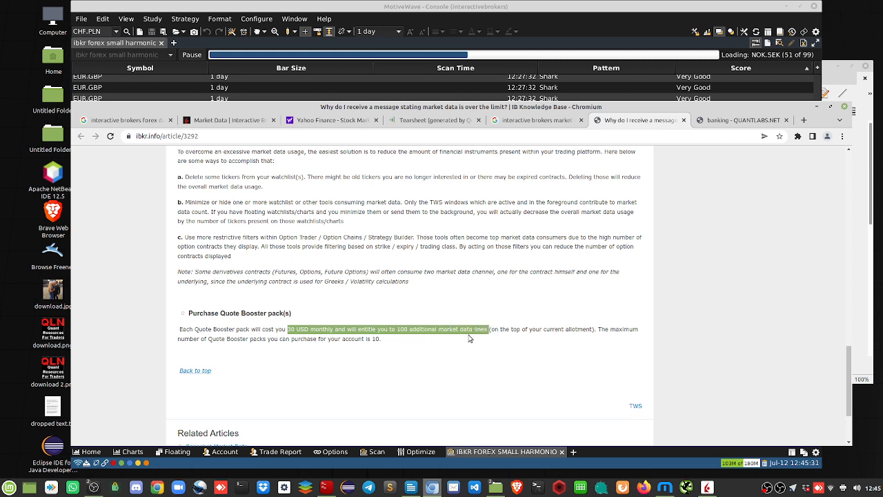
pyautogui.moveTo(434, 338)
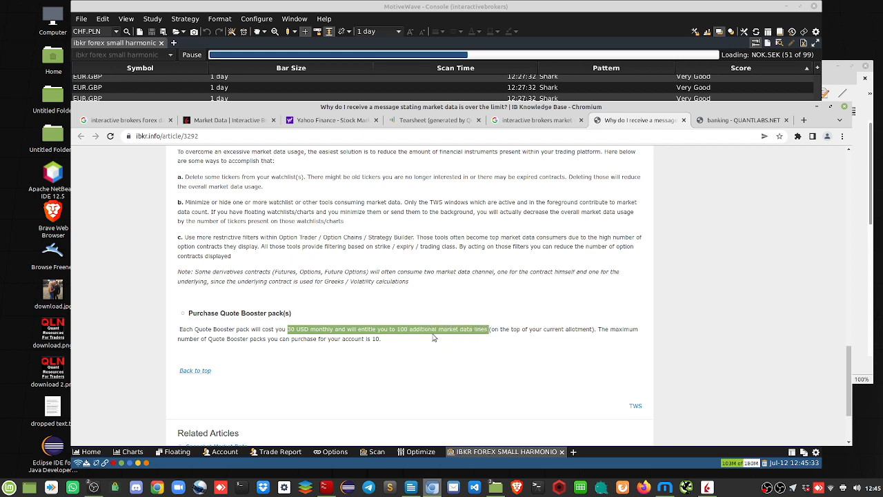
pyautogui.moveTo(578, 356)
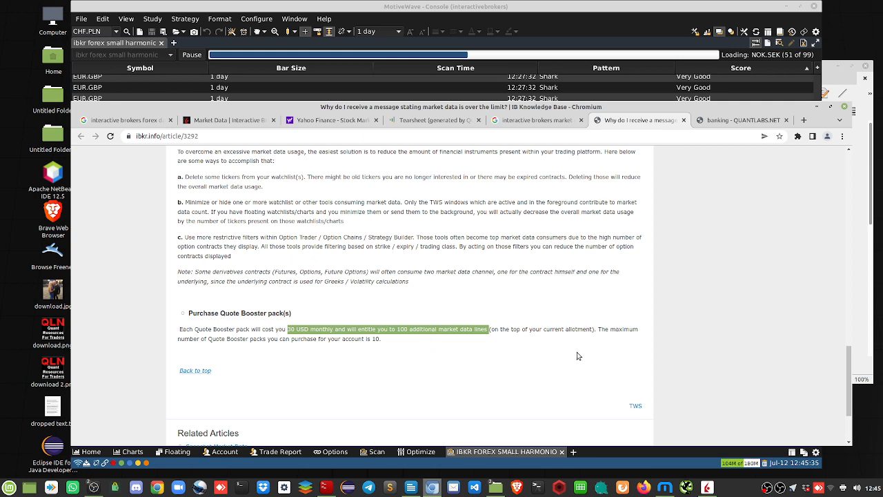
pyautogui.moveTo(606, 327)
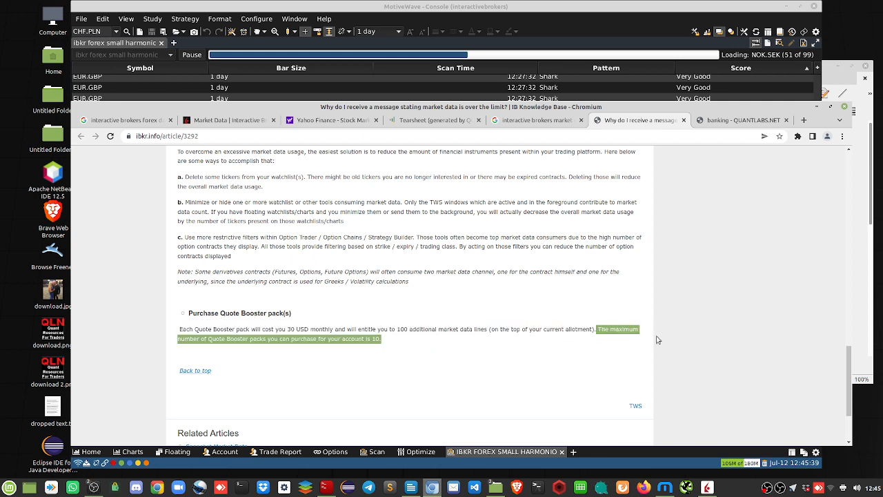
pyautogui.moveTo(213, 350)
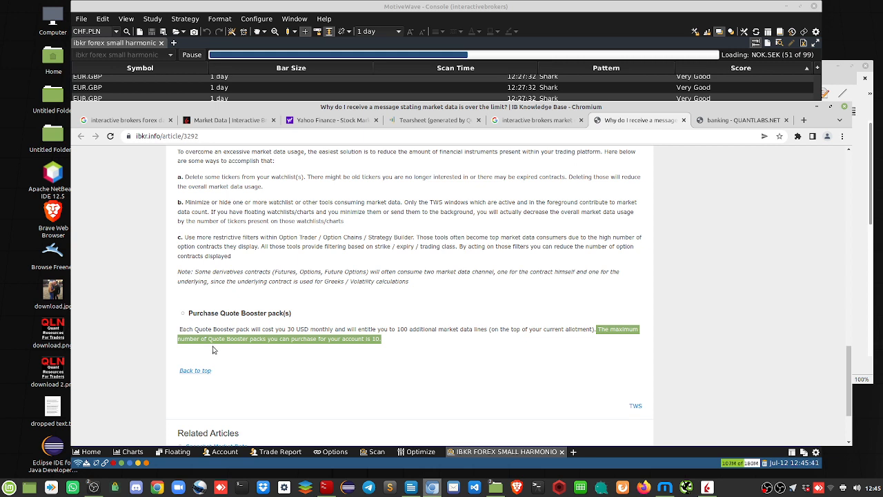
pyautogui.moveTo(287, 352)
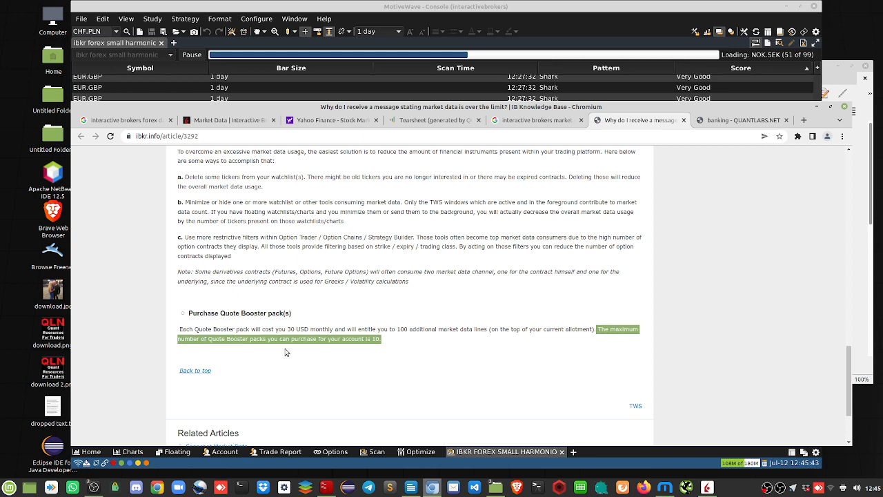
pyautogui.moveTo(383, 350)
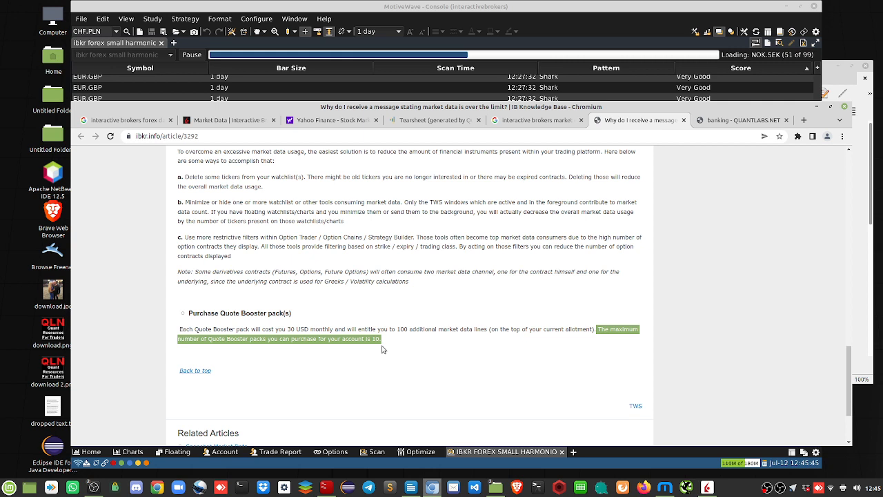
pyautogui.moveTo(319, 336)
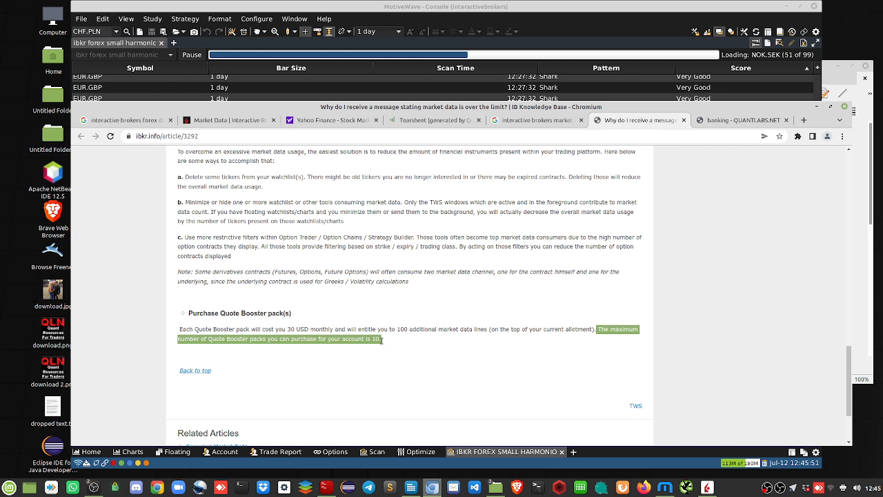
pyautogui.moveTo(352, 351)
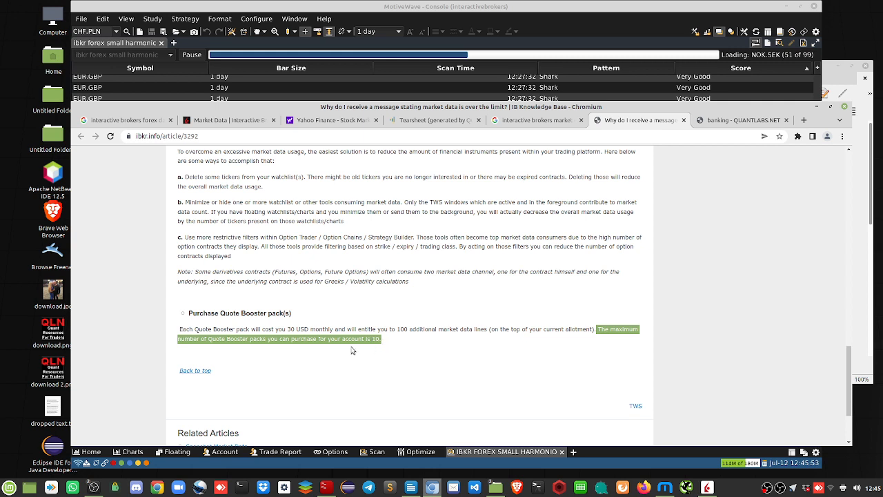
pyautogui.moveTo(388, 339)
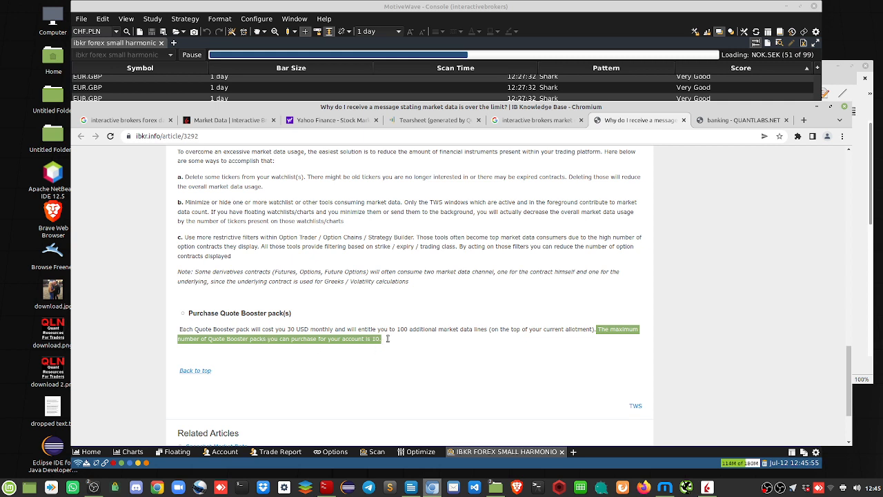
pyautogui.click(402, 347)
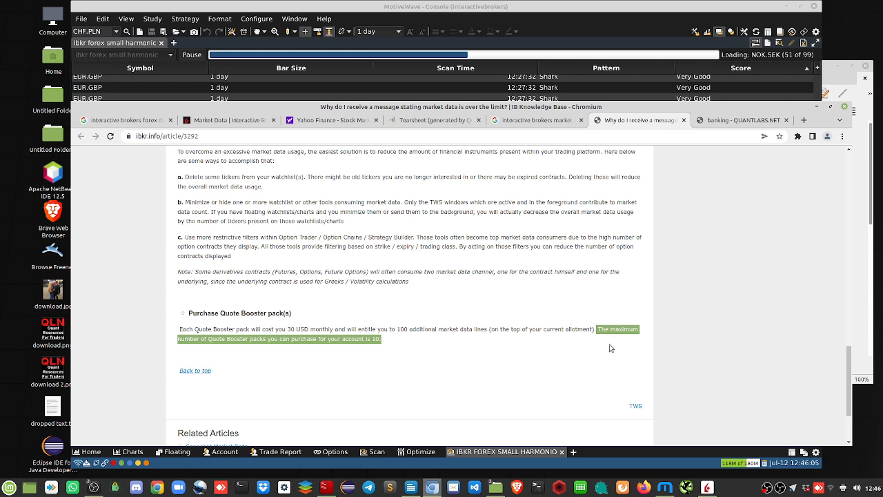
pyautogui.moveTo(608, 348)
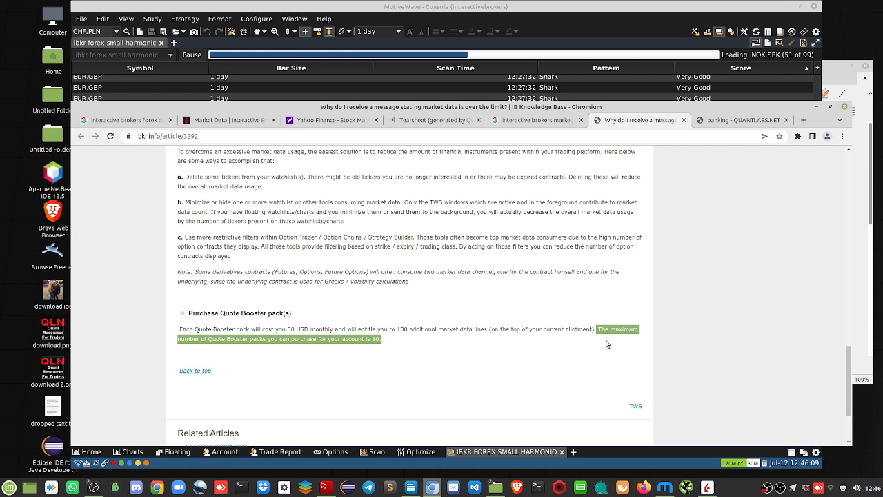
pyautogui.moveTo(450, 359)
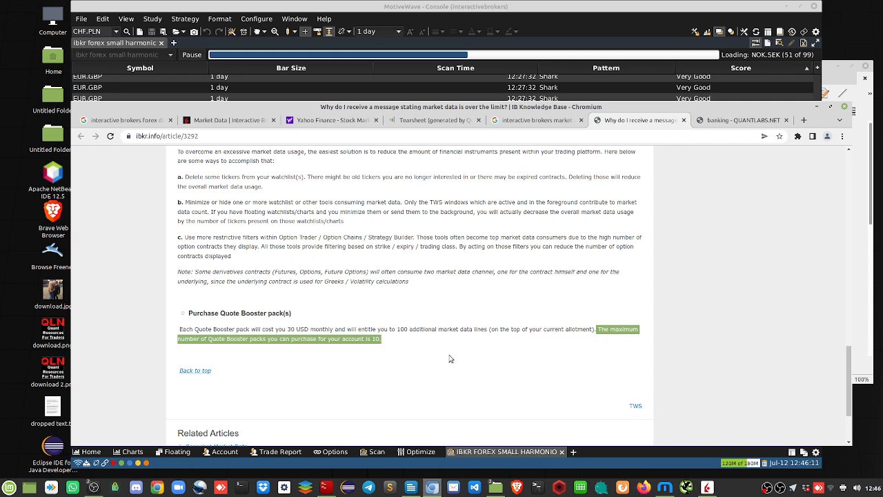
pyautogui.moveTo(460, 342)
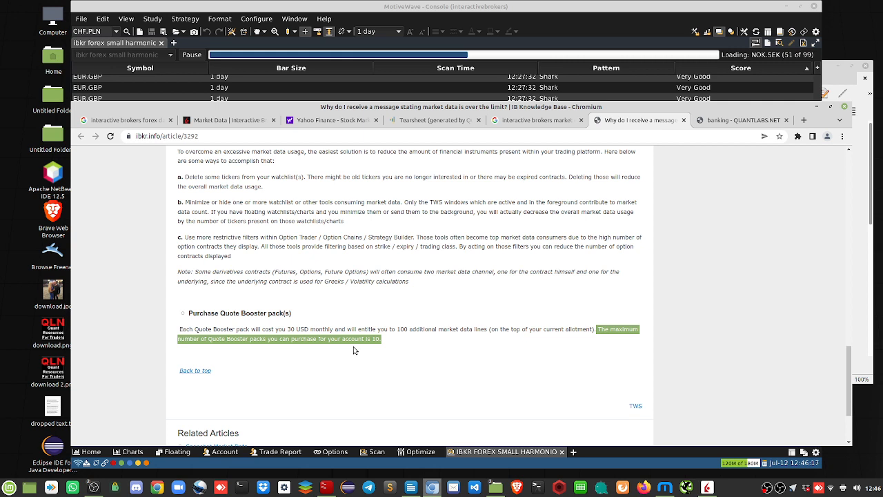
pyautogui.moveTo(311, 351)
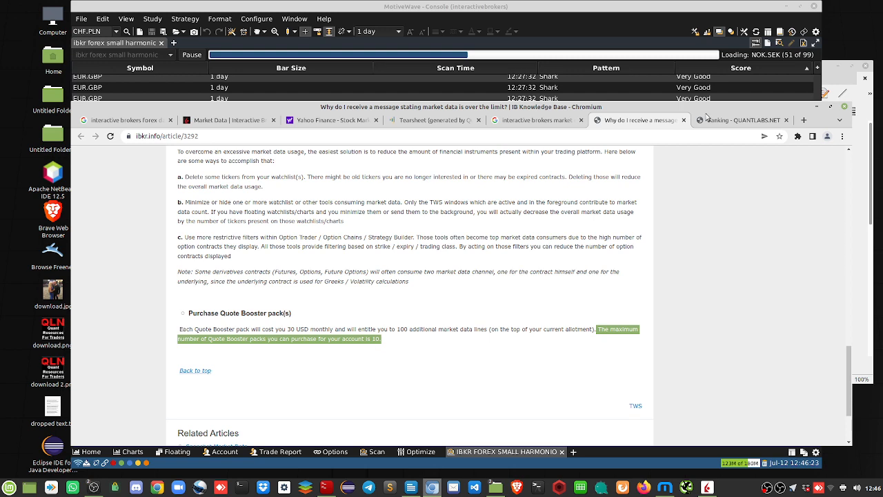
# Step: Switch to the QuantLabs banking page with the free 2-hour video offer
pyautogui.click(742, 119)
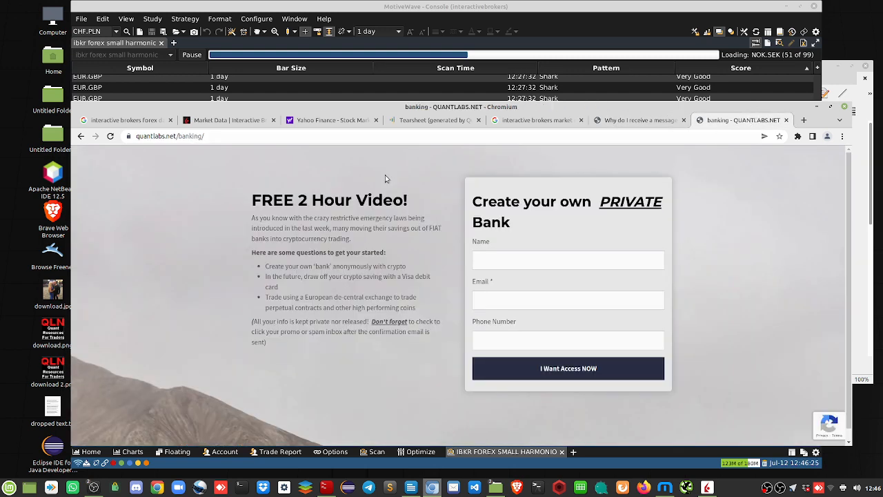
pyautogui.moveTo(260, 194)
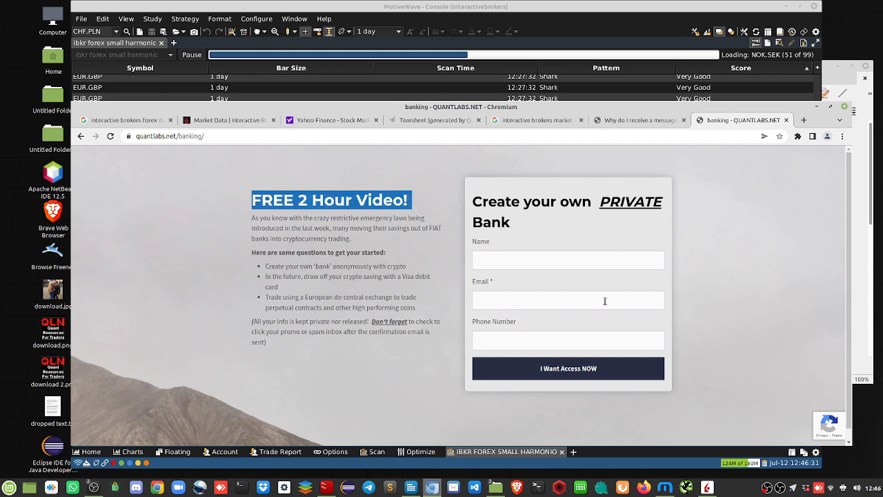
pyautogui.scroll(3)
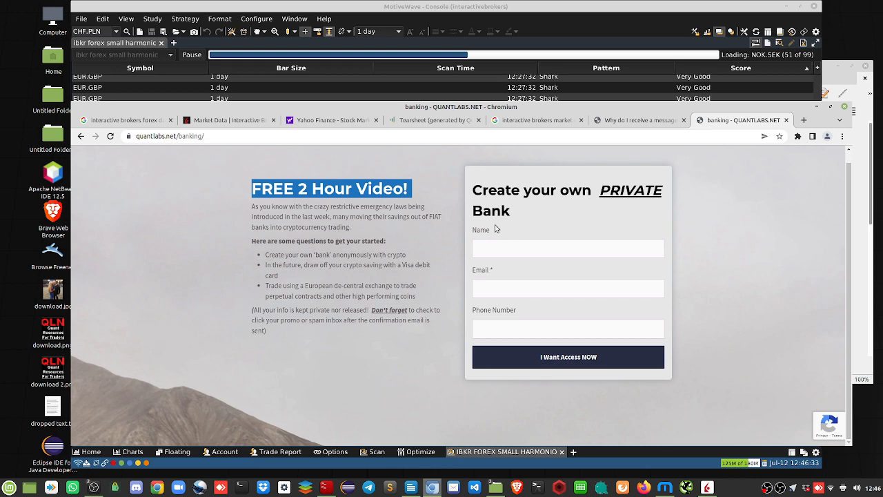
pyautogui.moveTo(578, 330)
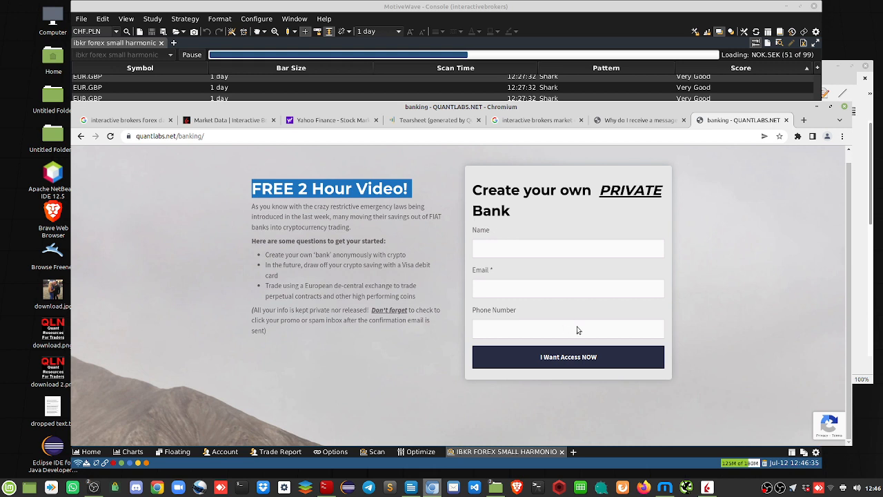
pyautogui.moveTo(646, 262)
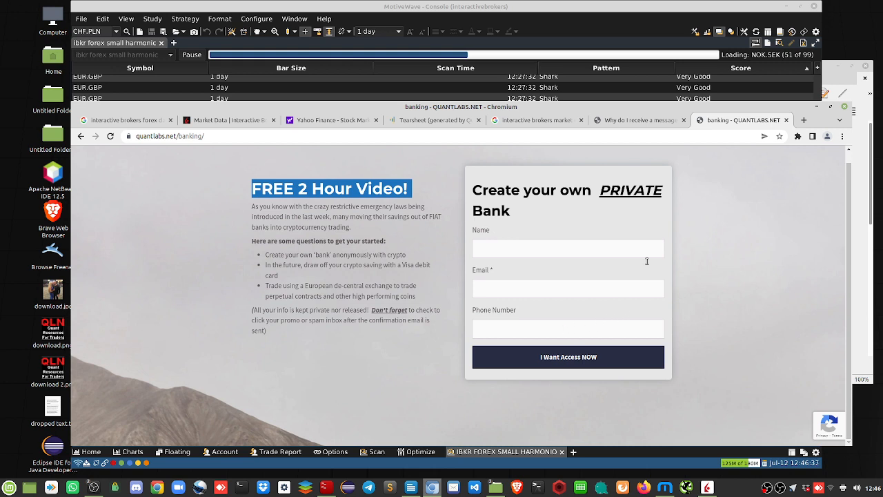